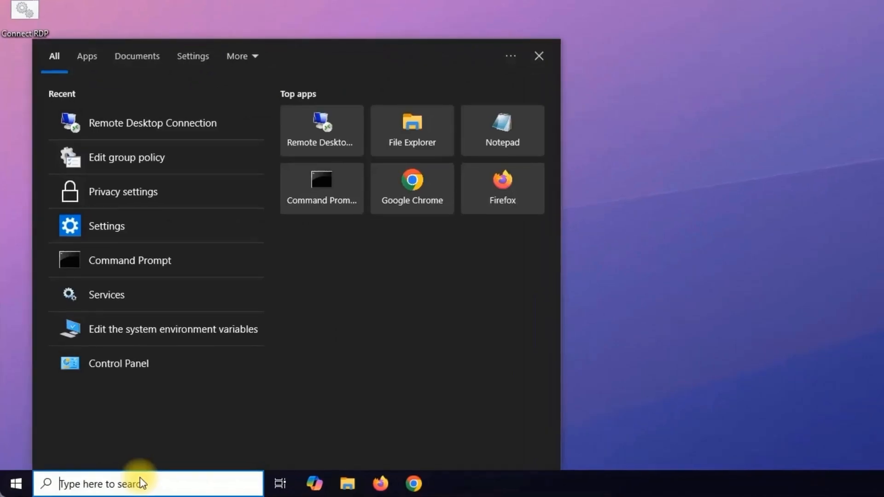
Search 'remote' and launch Remote Desktop Connection from the results
text(remote)
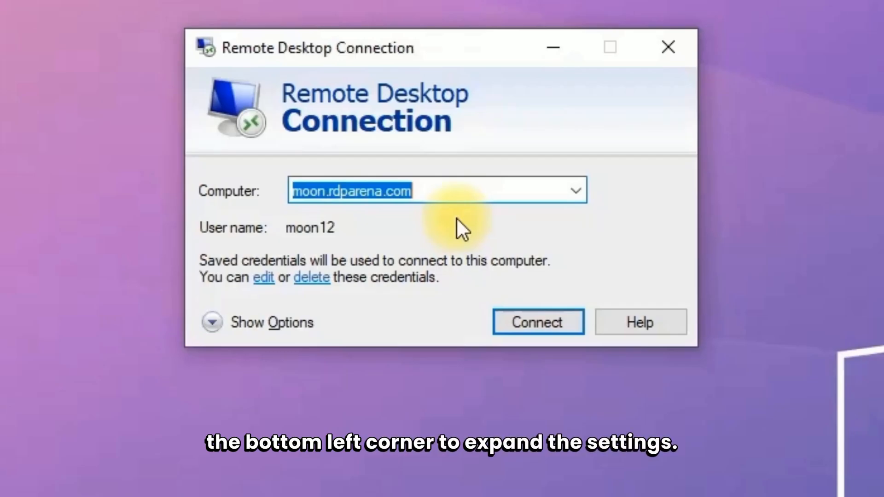
Show Options, go to Local Resources and bring up the Remote audio Settings dialog
click(210, 322)
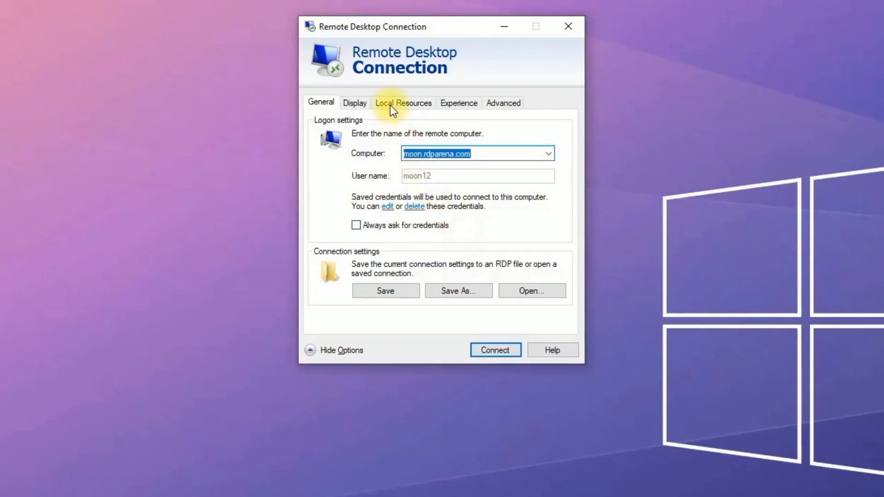
click(404, 104)
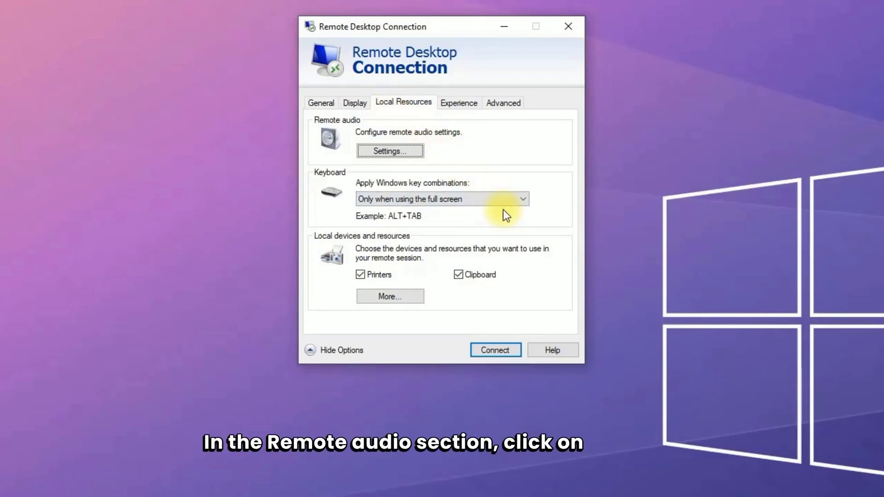
click(390, 151)
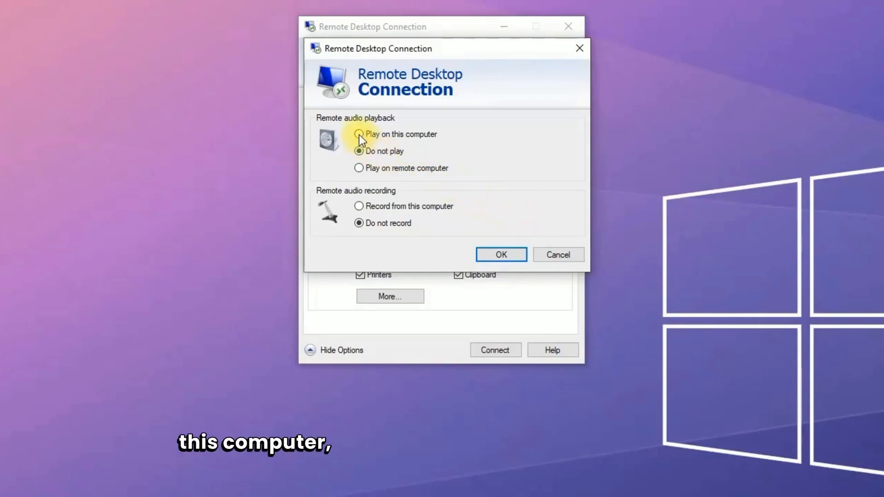
Set remote audio to 'Play on this computer' and 'Record from this computer', then confirm with OK
click(359, 135)
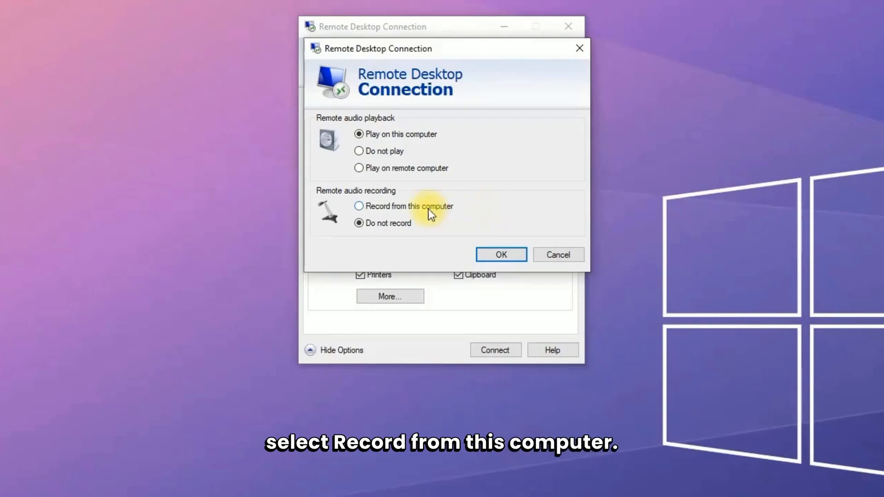
click(358, 207)
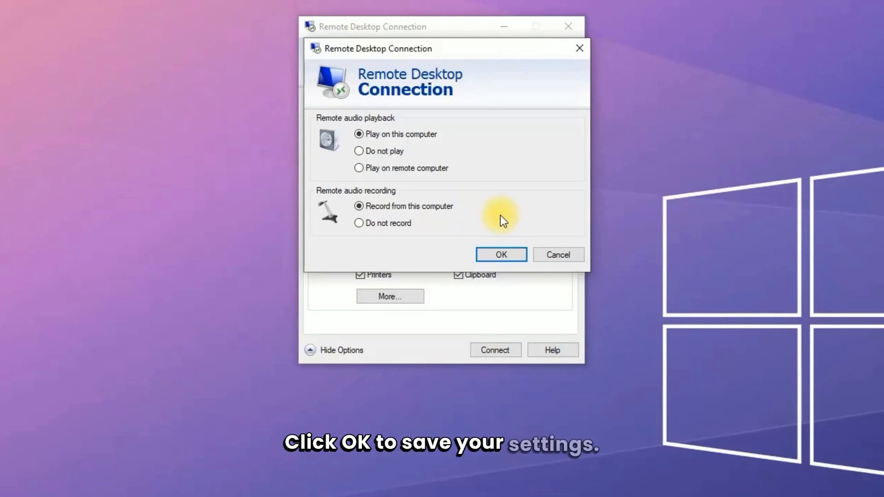
click(502, 254)
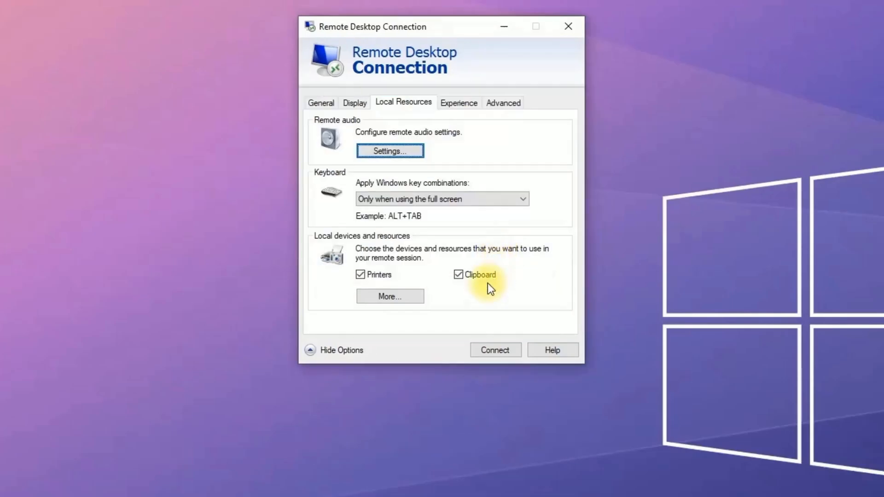
mouse_move(476, 314)
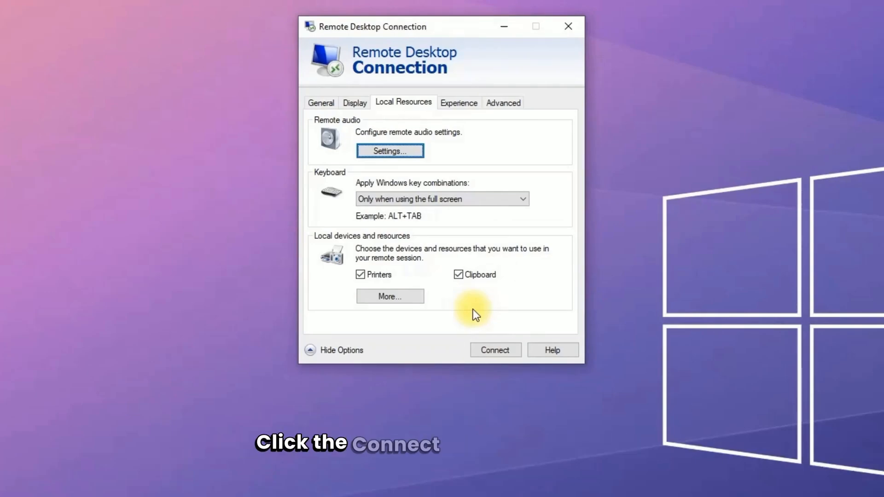
Connect to the remote computer to start the remote desktop session
click(496, 350)
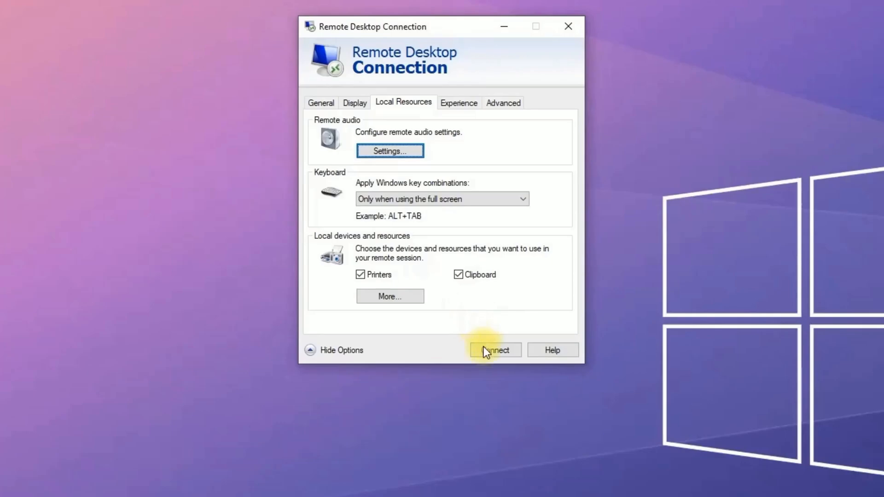
click(495, 350)
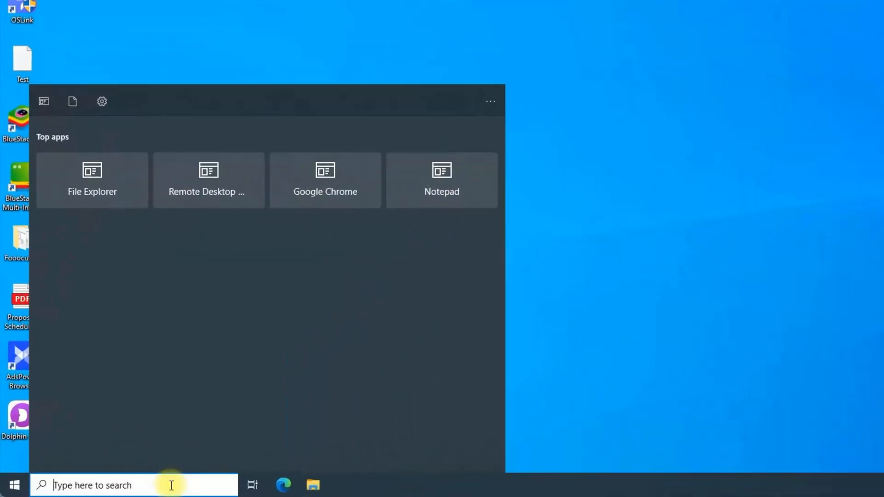
Search 'servi' to launch Services in the remote session and scroll down to Windows Audio
text(servi)
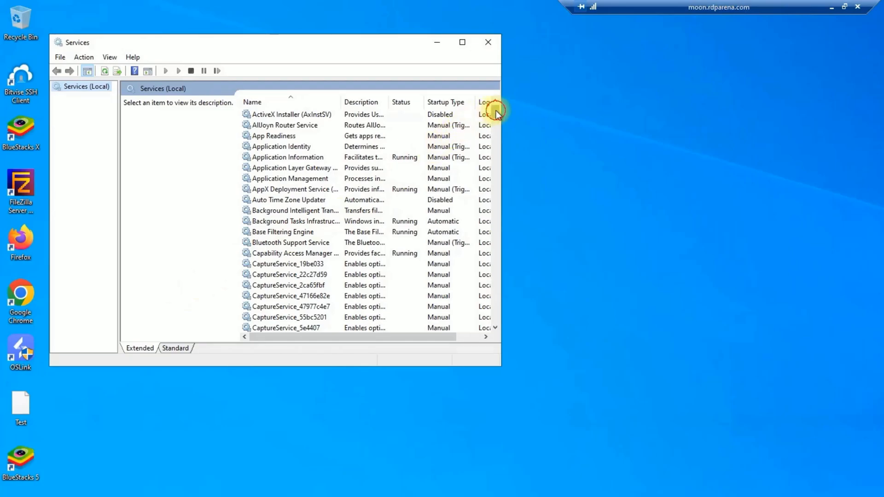
scroll(down, 3)
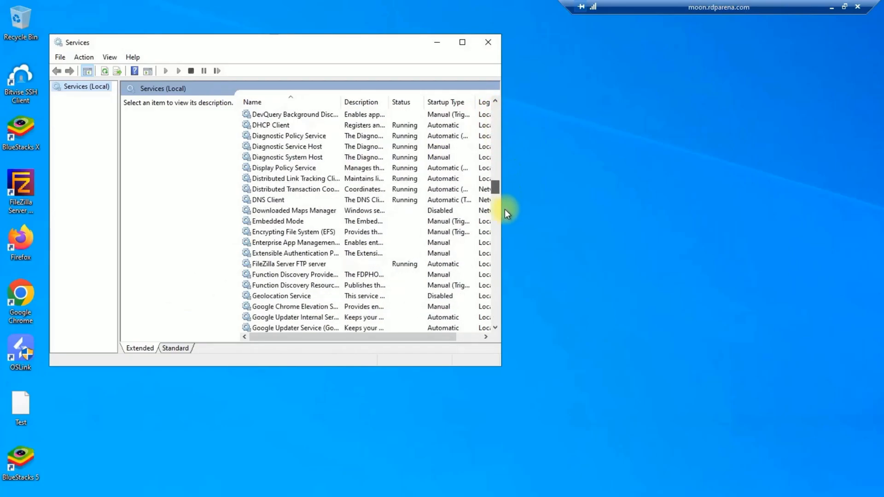
scroll(down, 3)
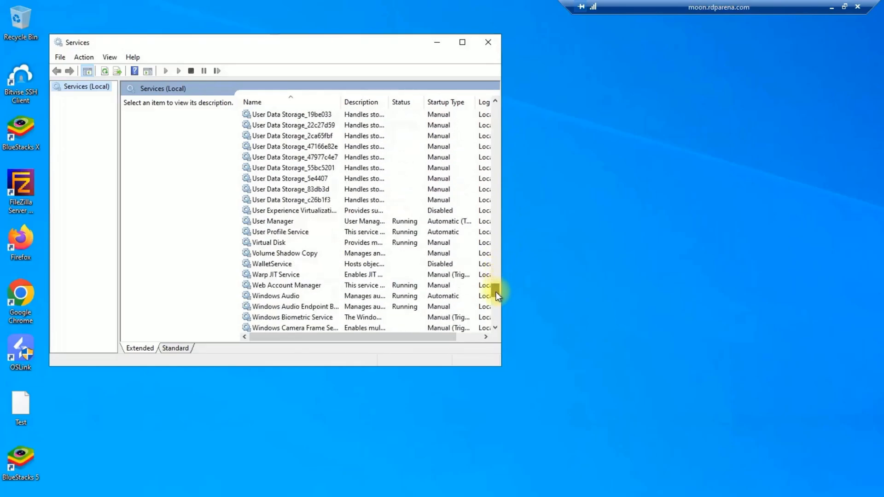
scroll(down, 3)
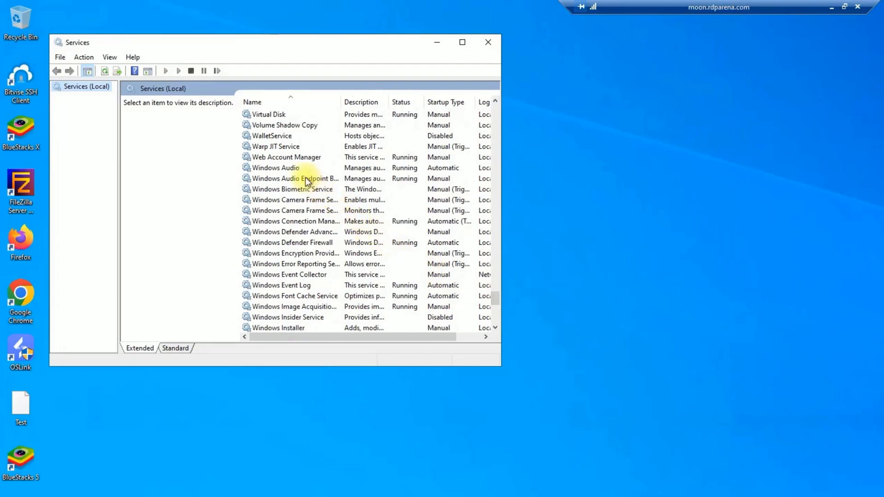
Verify Windows Audio is Running with Automatic startup in its properties, then close Services
double_click(275, 167)
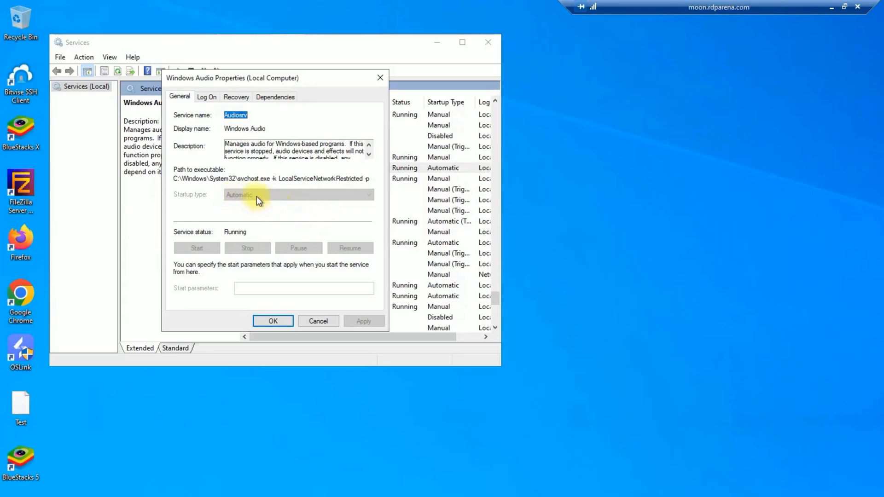
mouse_move(316, 235)
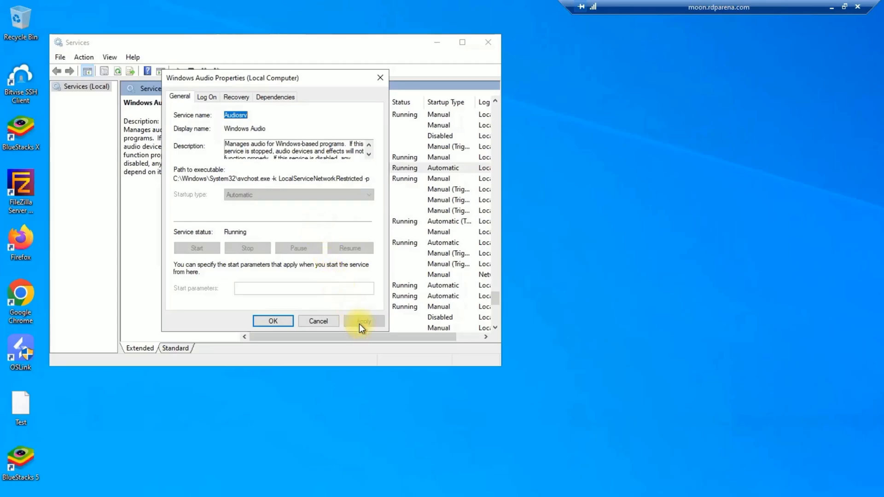
click(273, 321)
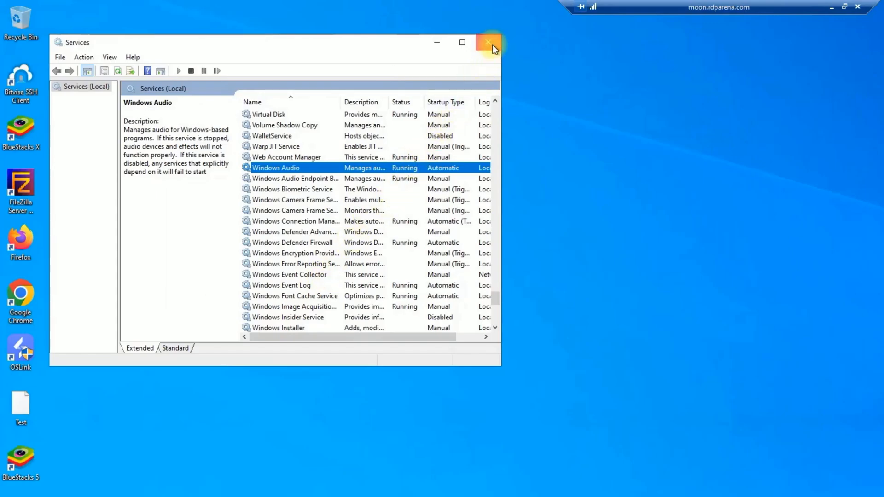
click(487, 43)
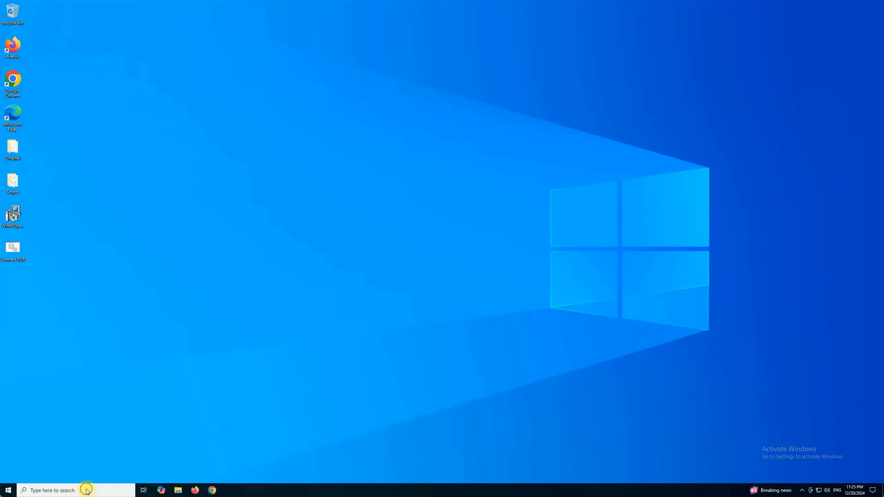
Search 'gr' to launch Edit group policy and widen the folder tree so names are readable
text(gr)
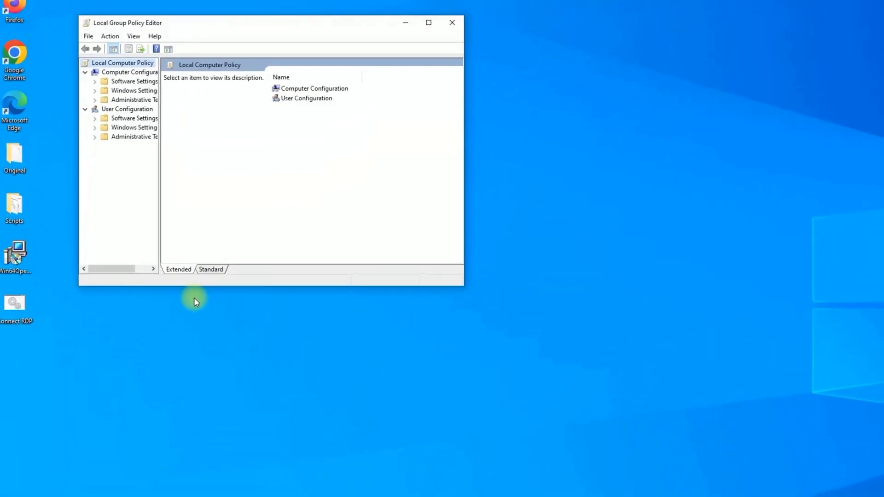
mouse_move(158, 213)
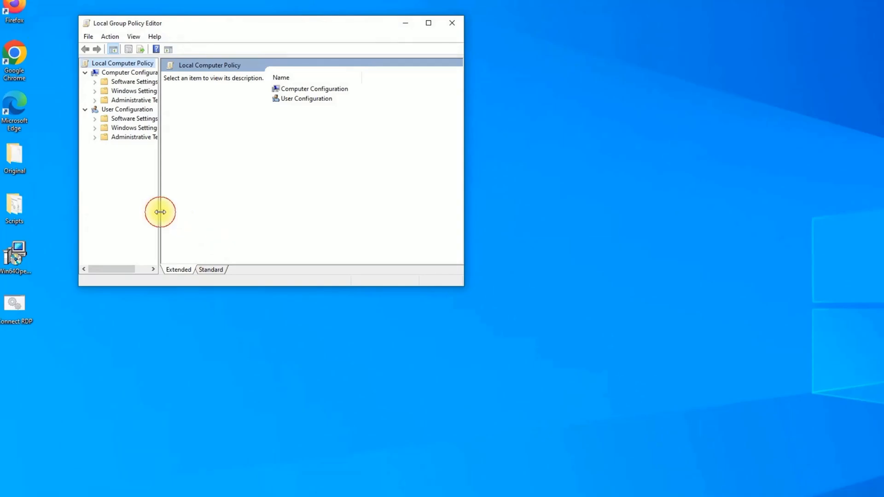
drag(161, 211, 276, 205)
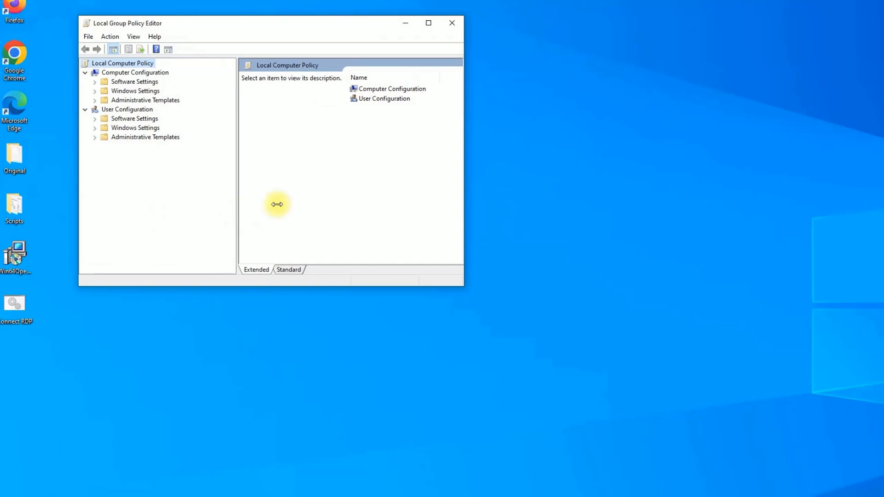
mouse_move(465, 187)
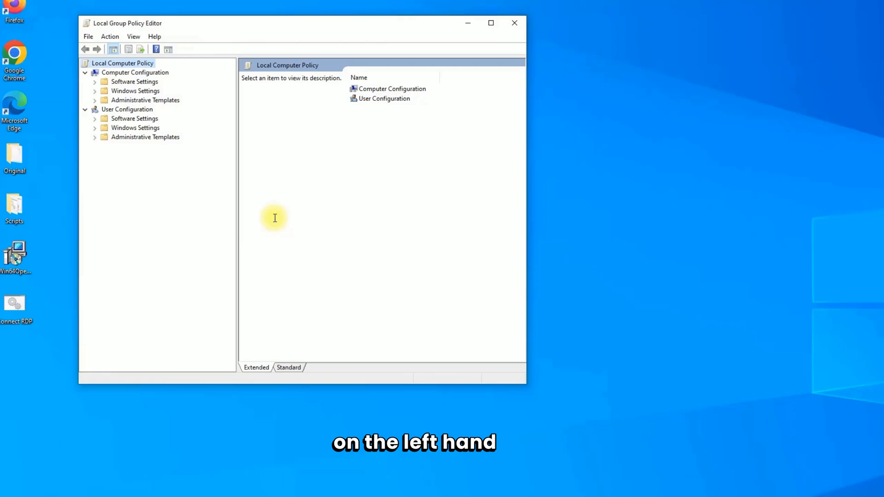
Navigate Administrative Templates > Windows Components > Remote Desktop Session Host to Device and Resource Redirection
click(135, 72)
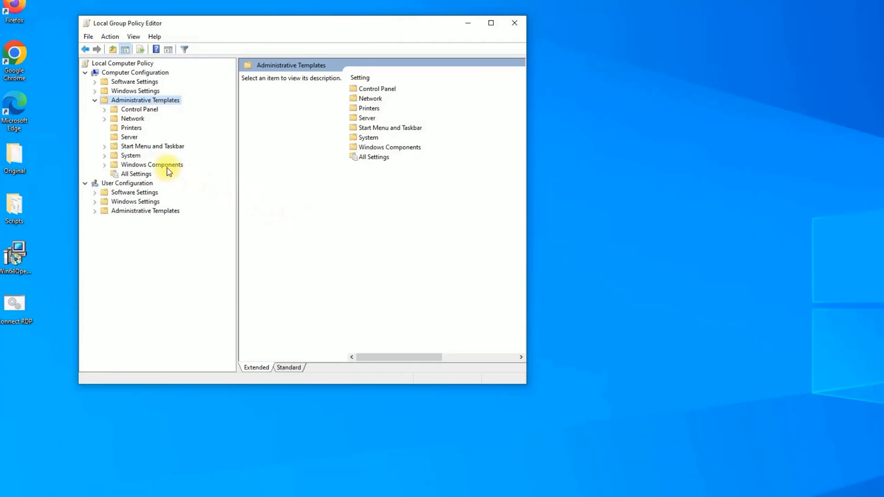
double_click(151, 165)
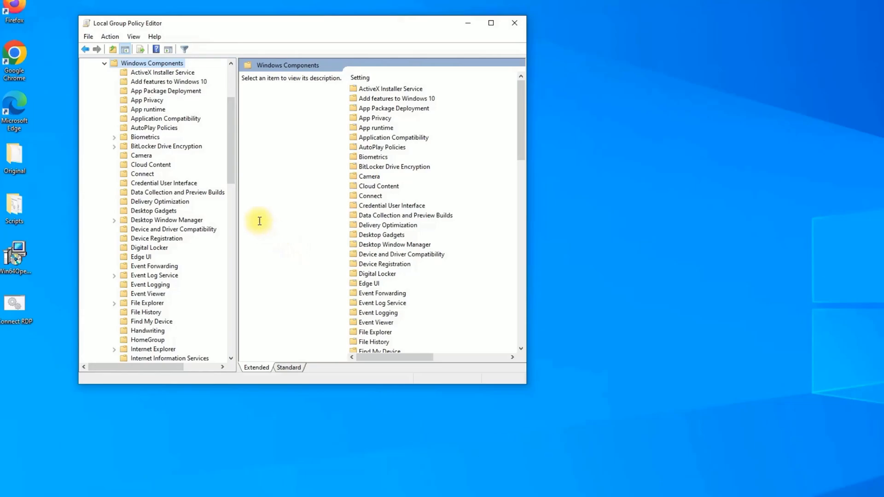
scroll(down, 3)
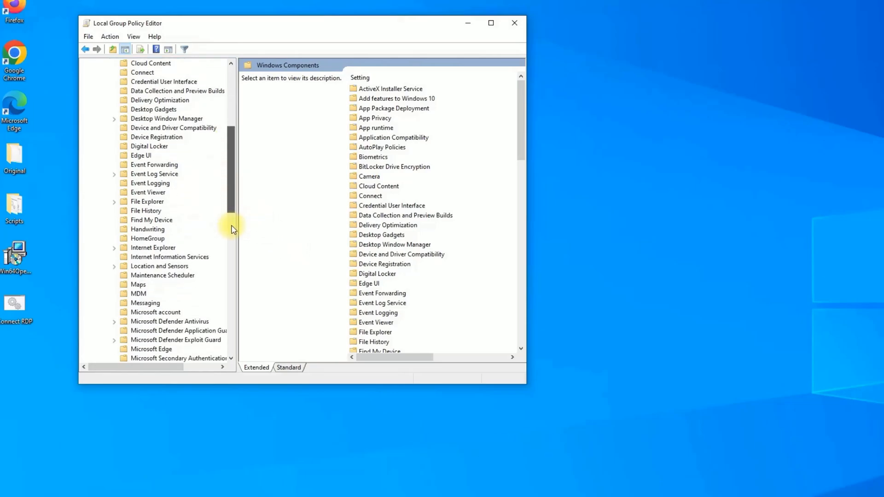
scroll(down, 3)
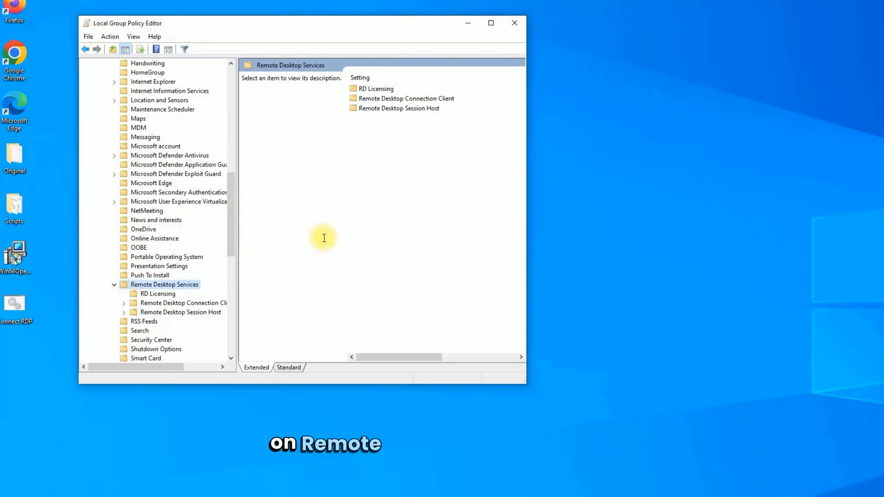
mouse_move(239, 278)
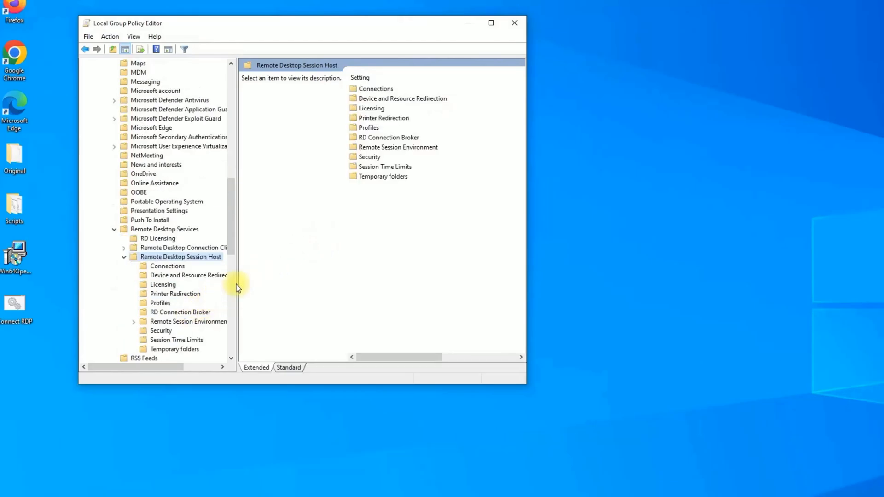
mouse_move(332, 212)
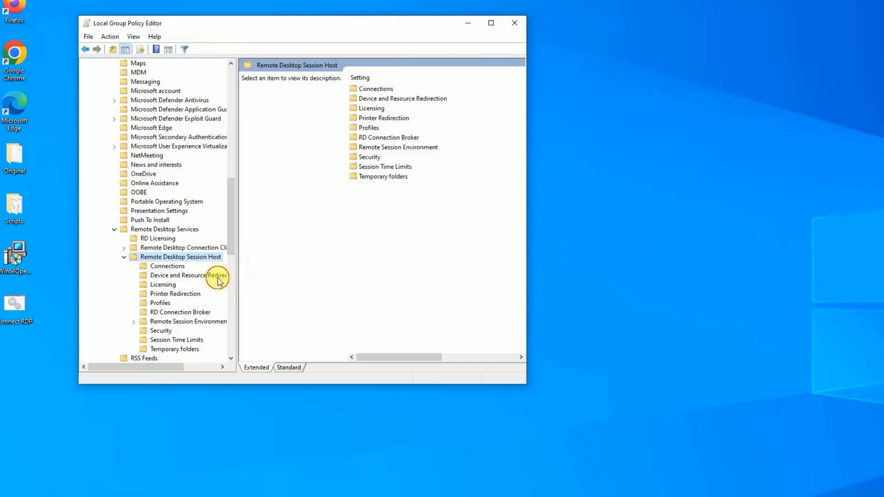
click(178, 275)
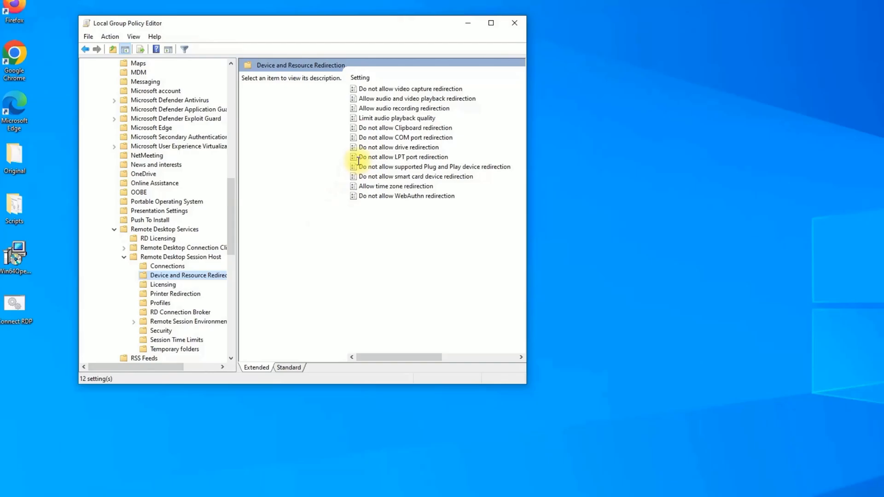
Enable the 'Allow audio and video playback redirection' policy
click(418, 98)
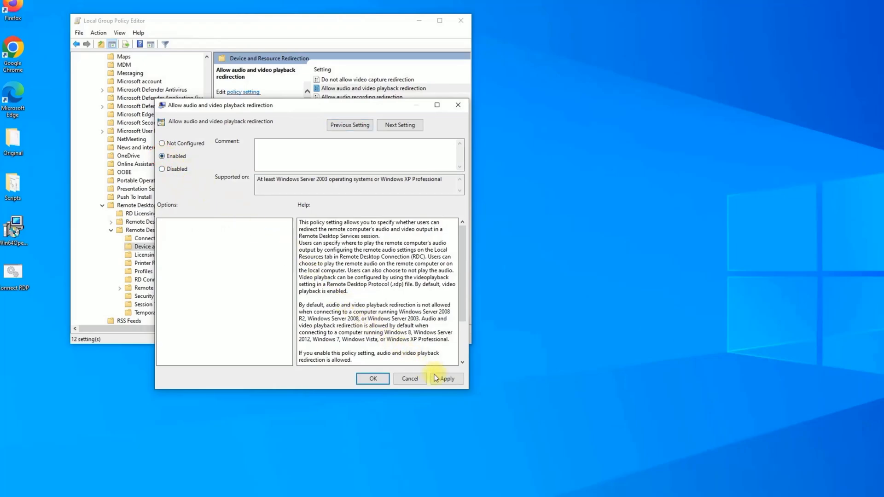
click(372, 378)
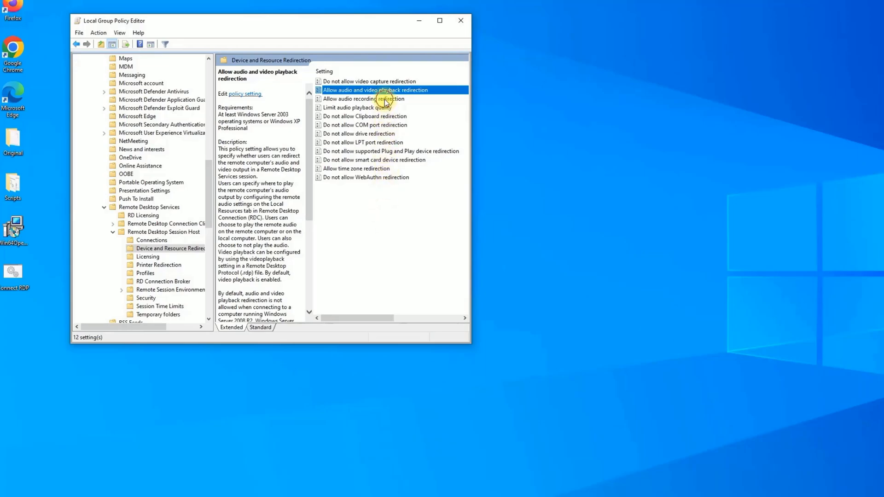
Enable the 'Allow audio recording redirection' policy, apply it, and close the editor
double_click(365, 98)
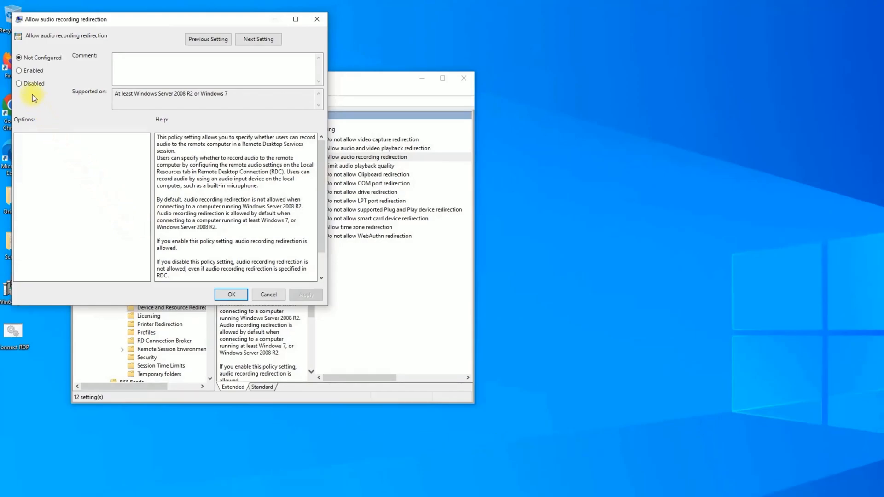
click(20, 70)
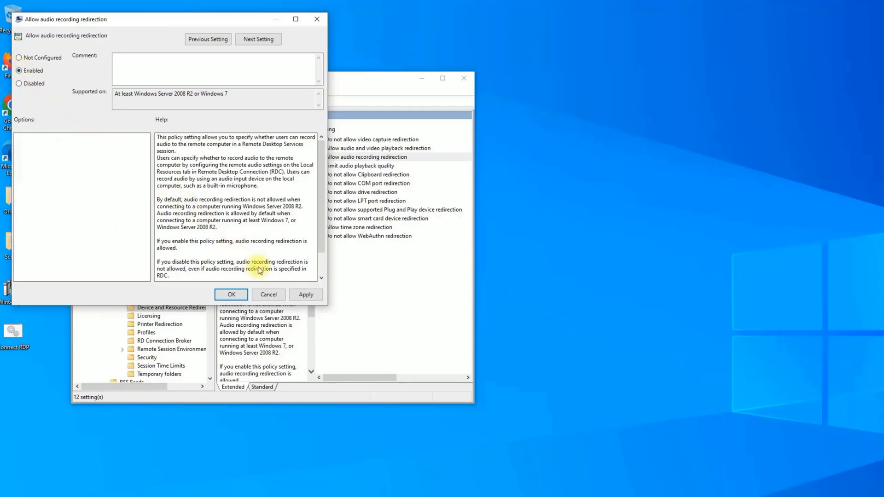
click(231, 294)
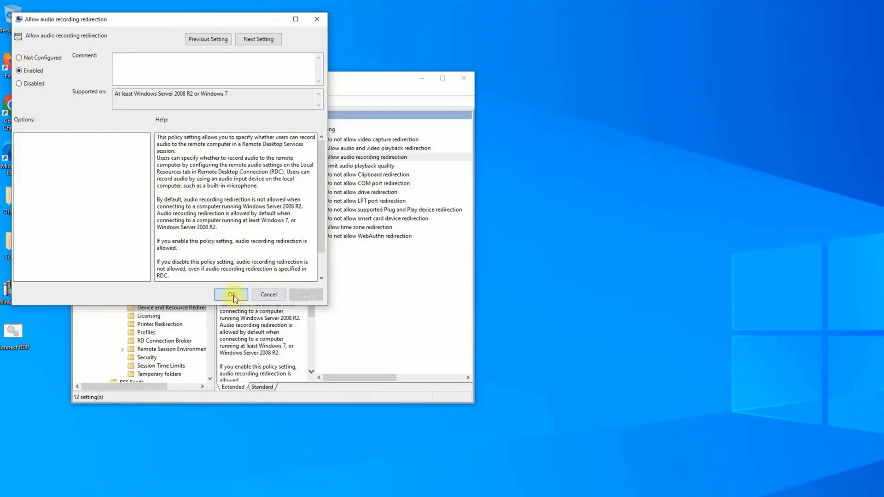
click(231, 295)
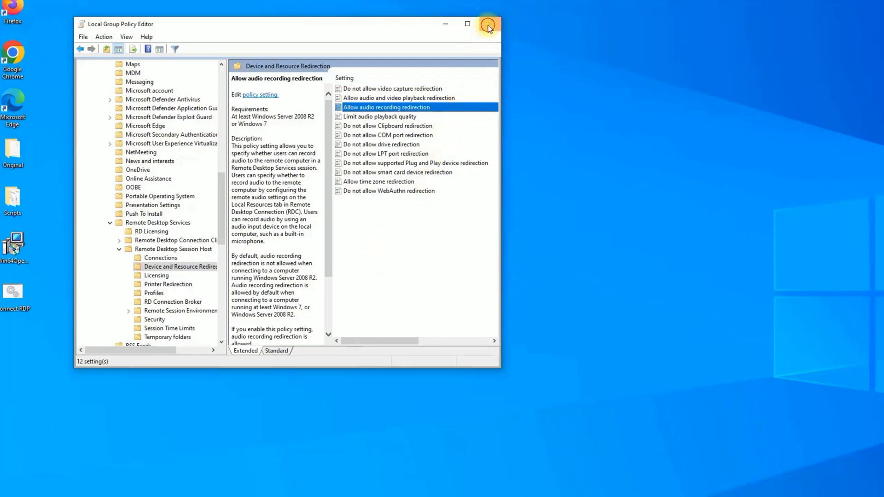
click(486, 24)
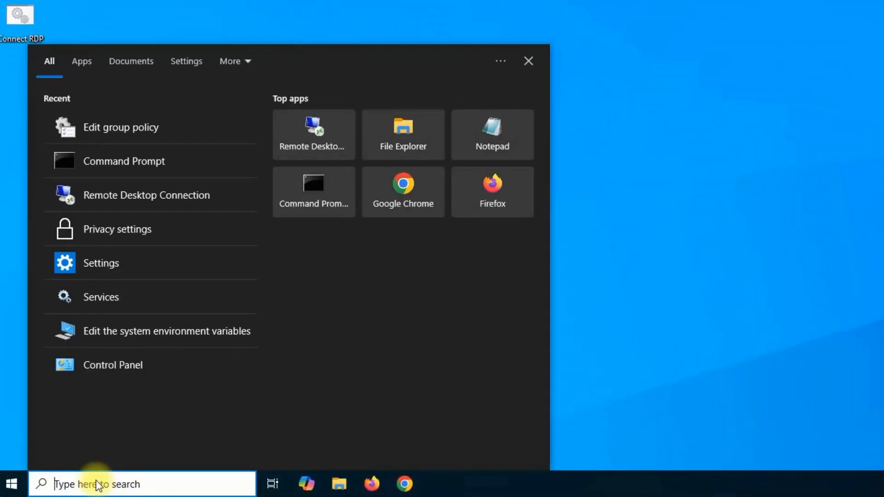
Launch Command Prompt as administrator and approve the UAC prompt
text(command prompt)
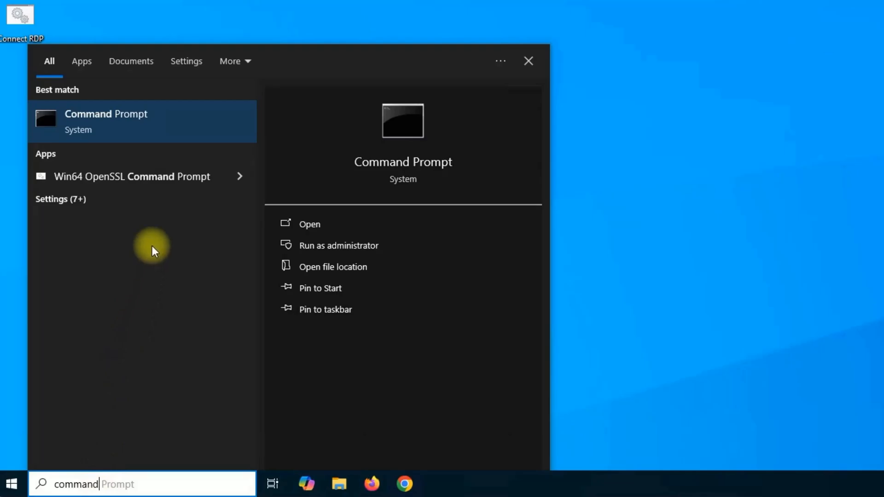
right_click(106, 121)
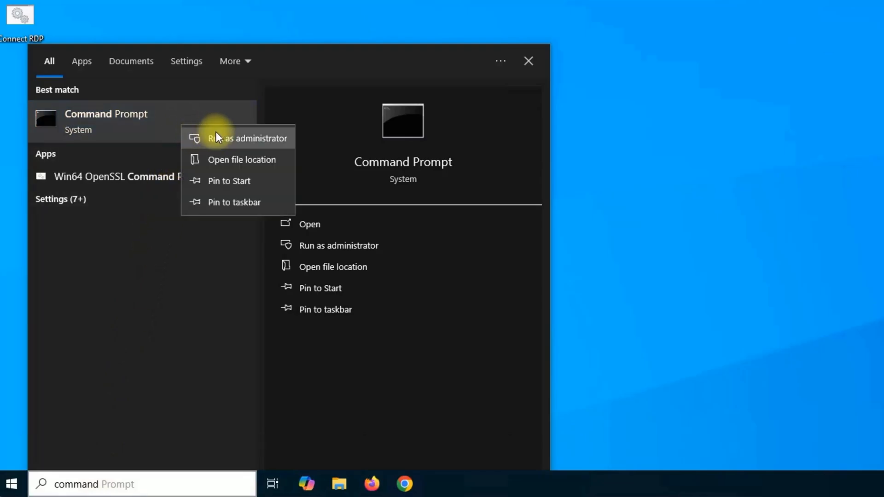
click(248, 139)
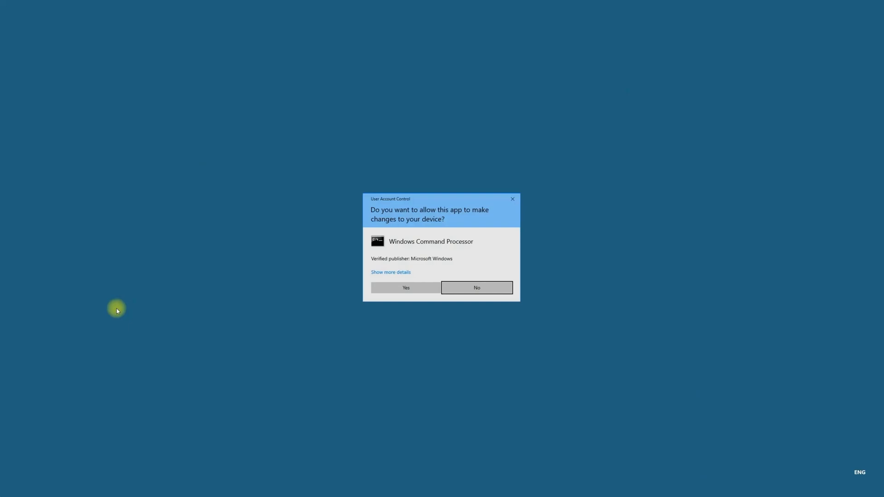
click(405, 288)
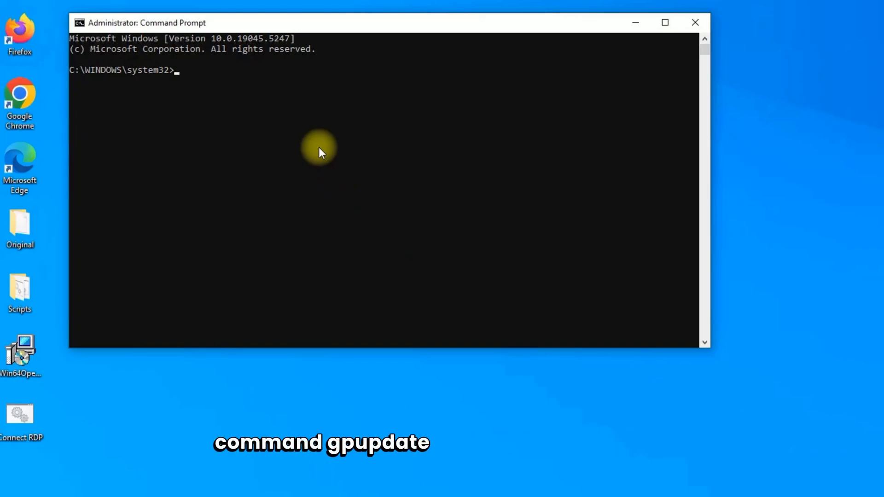
Run 'gpupdate /force' to refresh group policy immediately
text(g)
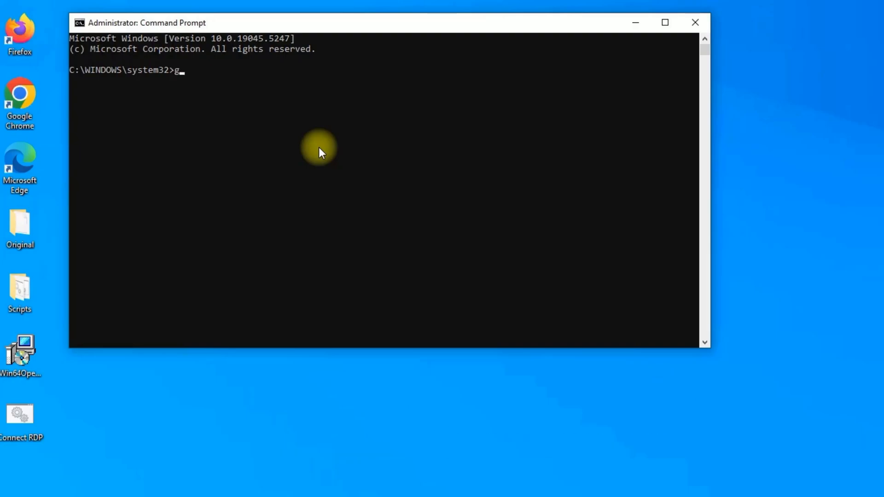
text(pupdate /force)
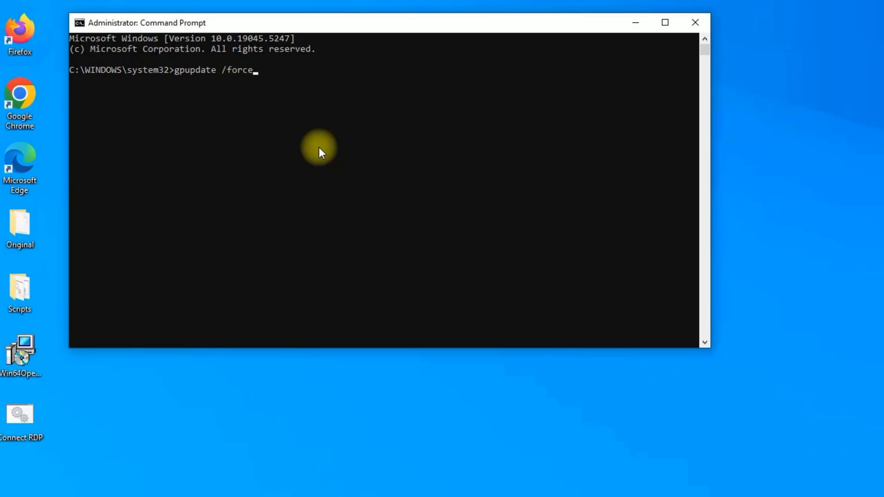
key(enter)
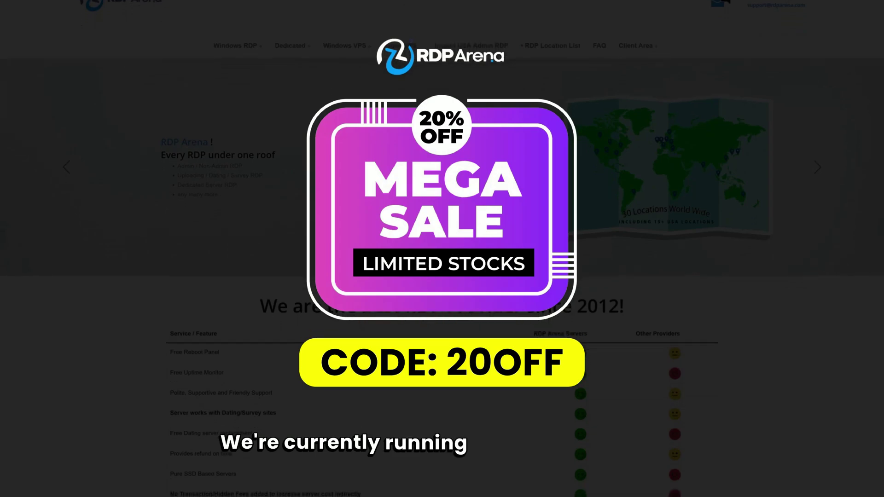
scroll(down, 3)
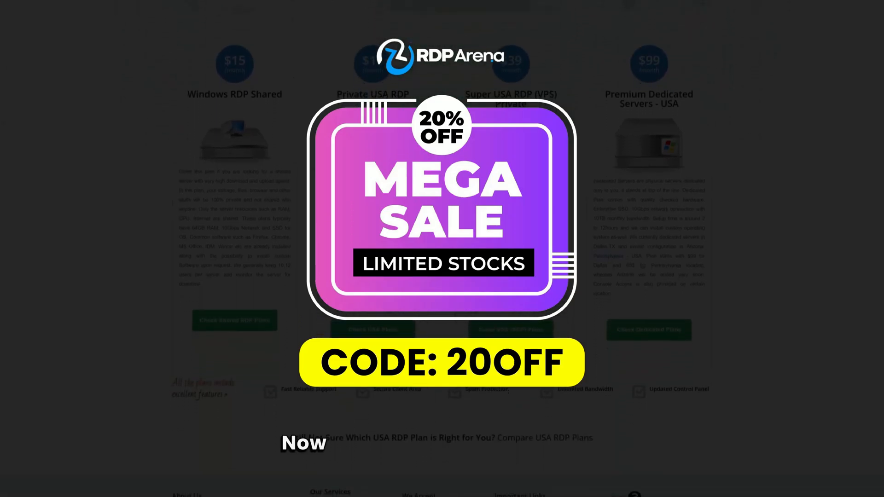
scroll(down, 3)
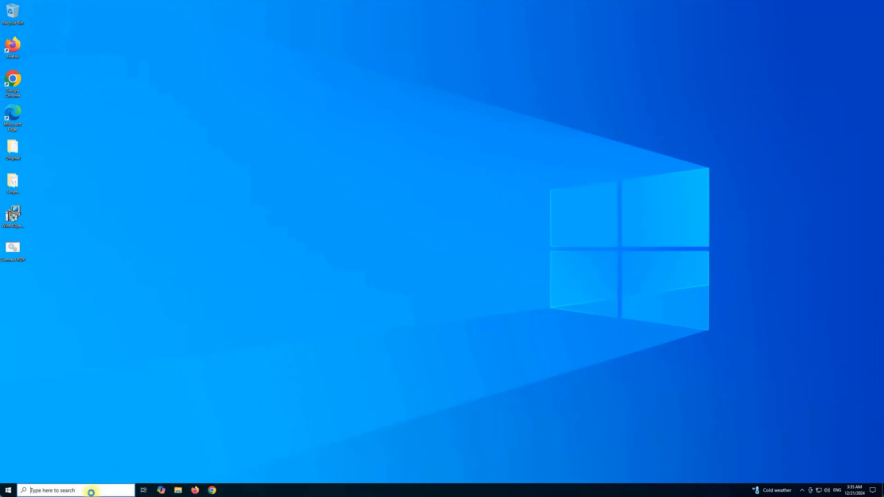
In Privacy > Microphone settings, switch 'Allow apps to access your microphone' to On
text(privacy)
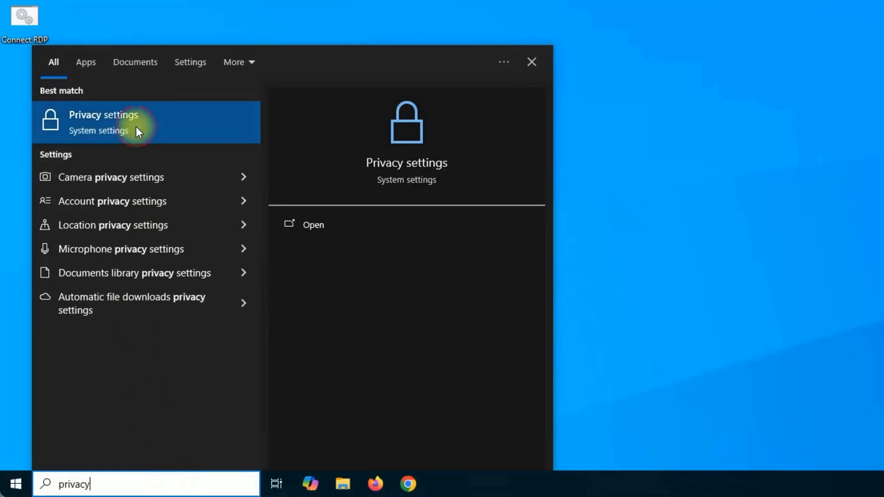
click(105, 120)
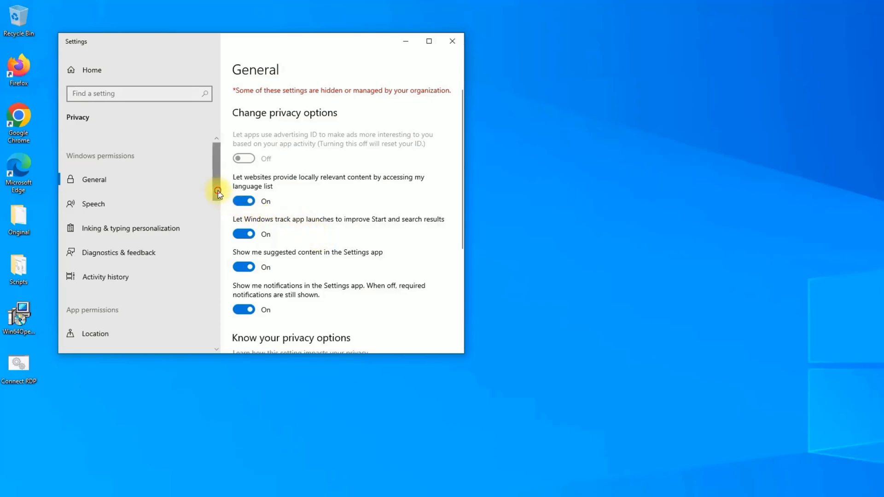
scroll(down, 3)
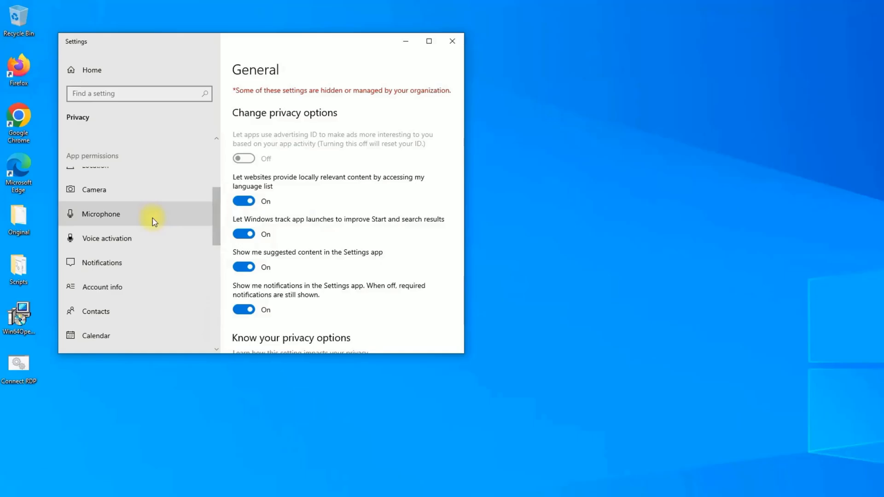
click(100, 214)
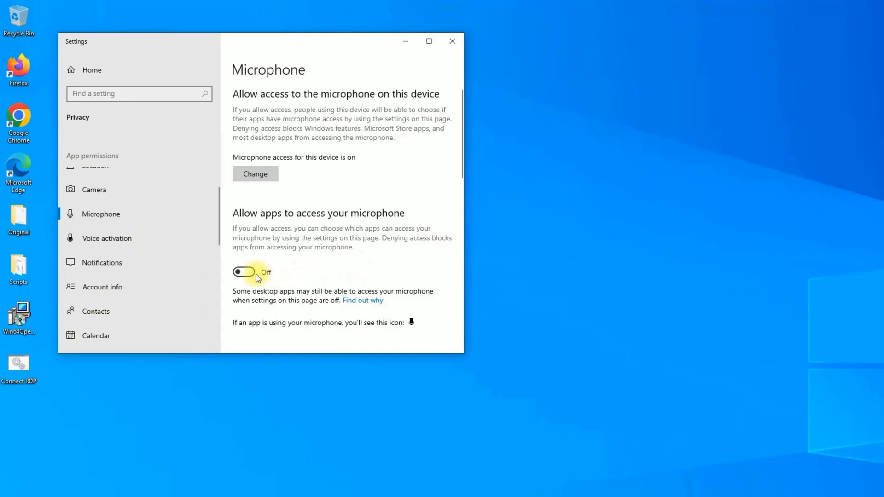
click(244, 271)
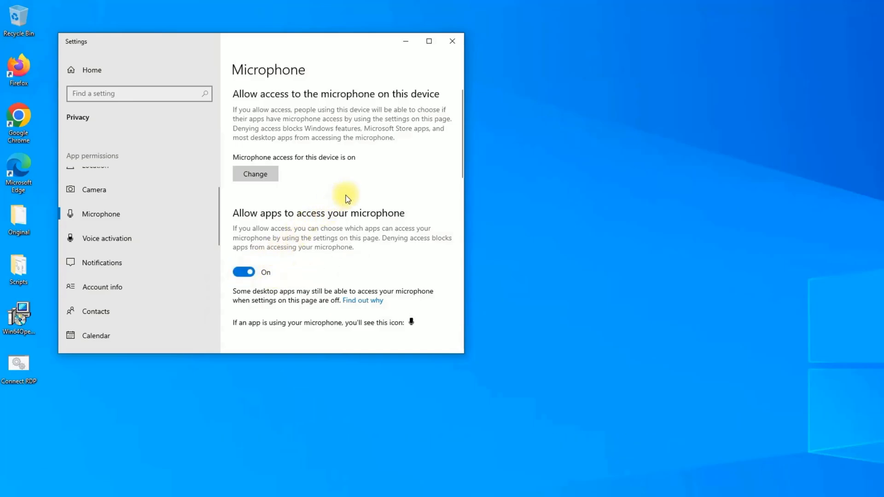